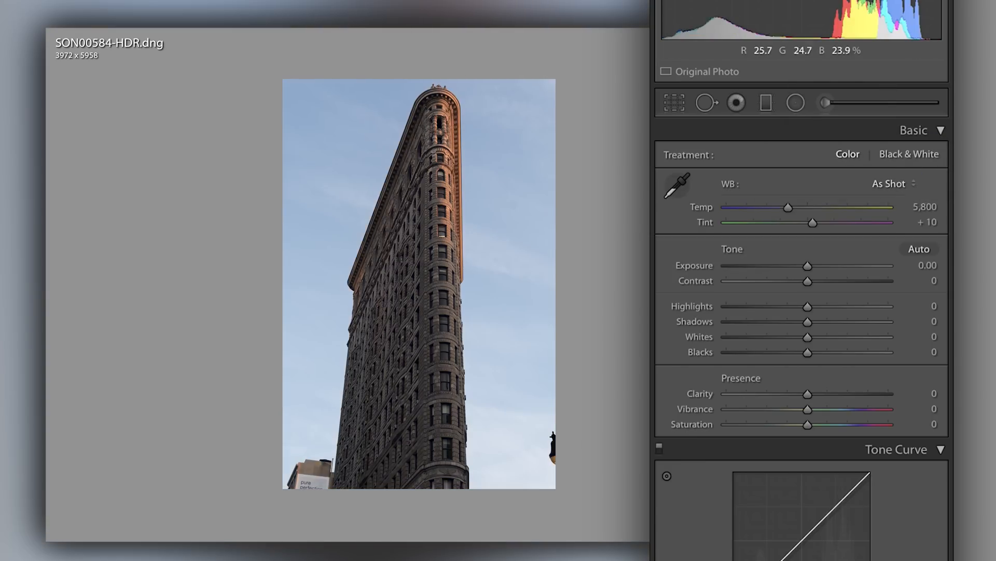
- Apply Auto white balance, then warm the temperature to about 7,434 with tint +11
left_click(893, 184)
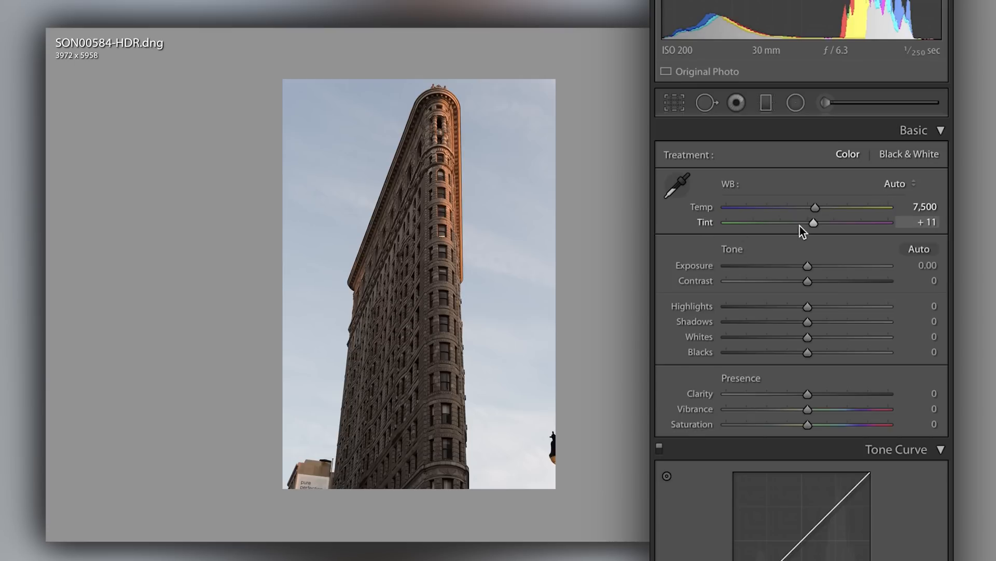
left_click_drag(812, 222, 888, 222)
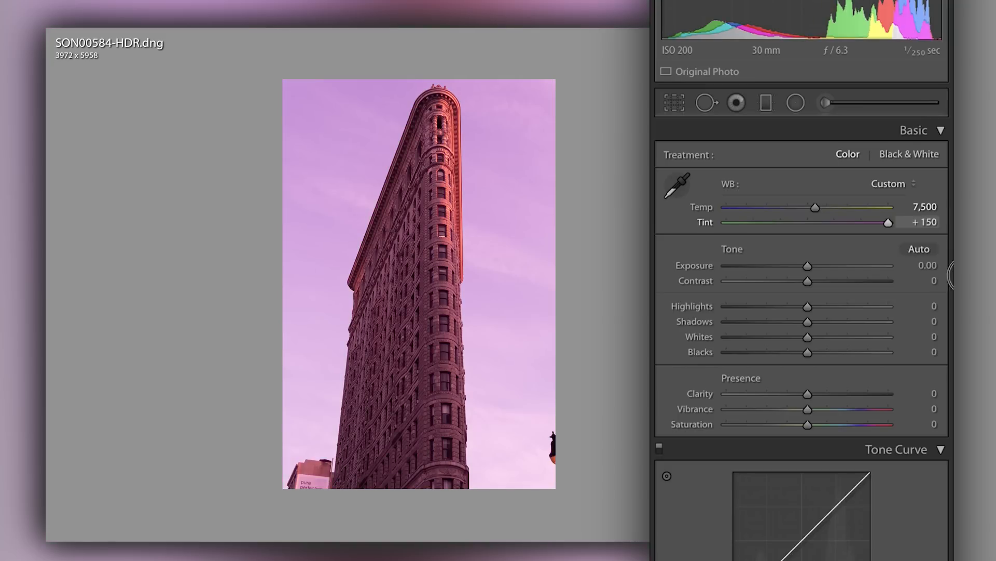
left_click_drag(888, 221, 828, 222)
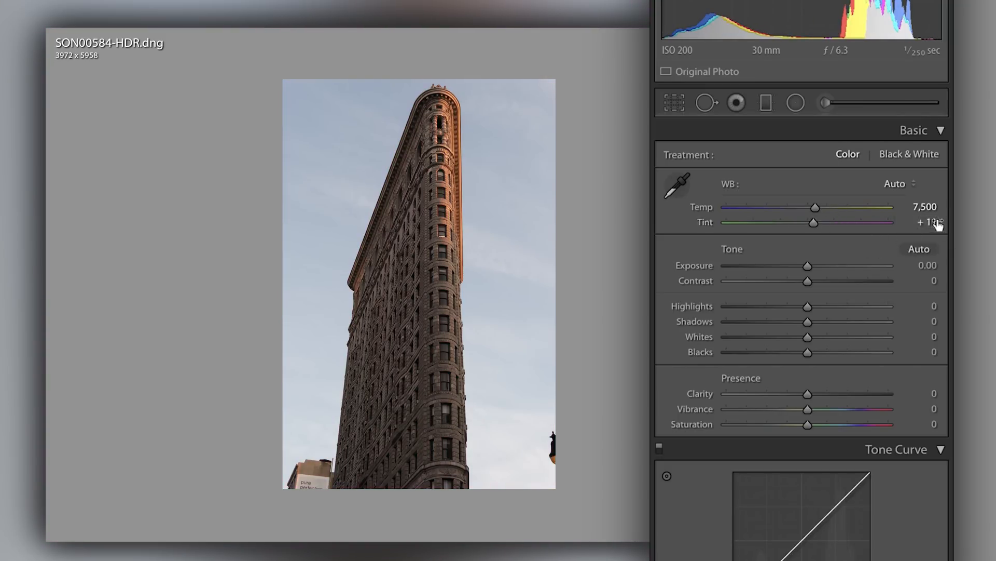
left_click_drag(815, 209, 801, 208)
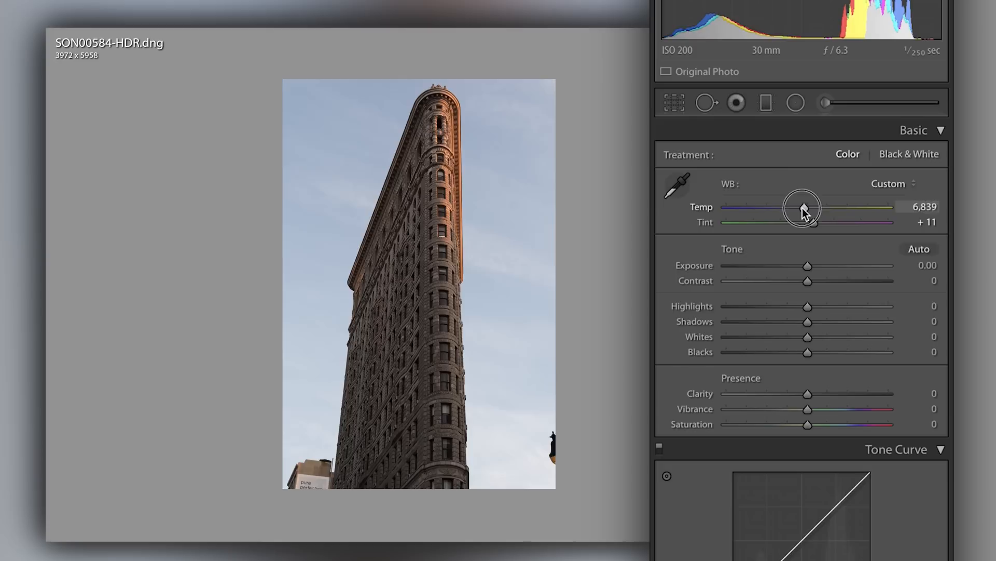
left_click_drag(802, 208, 836, 208)
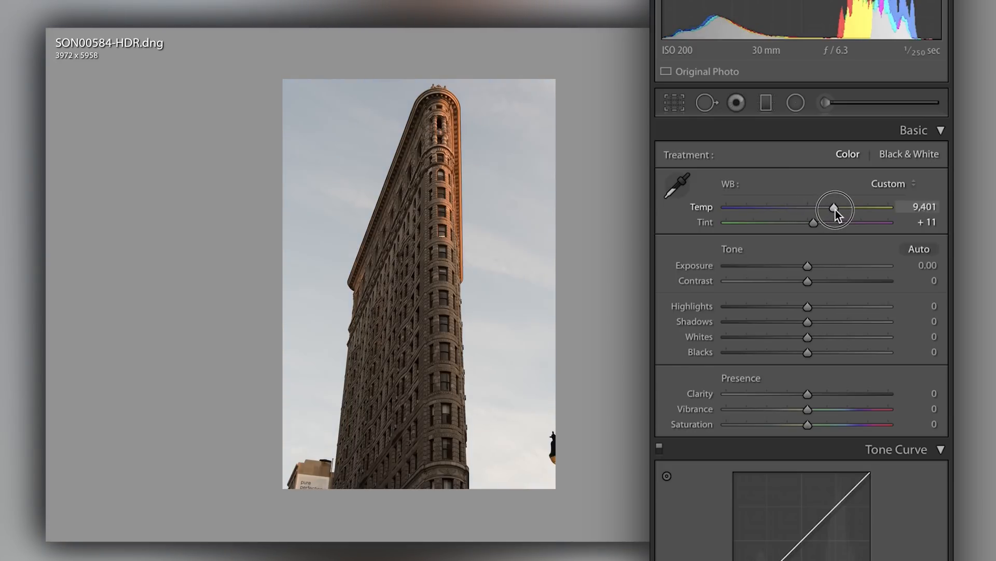
left_click_drag(834, 209, 787, 208)
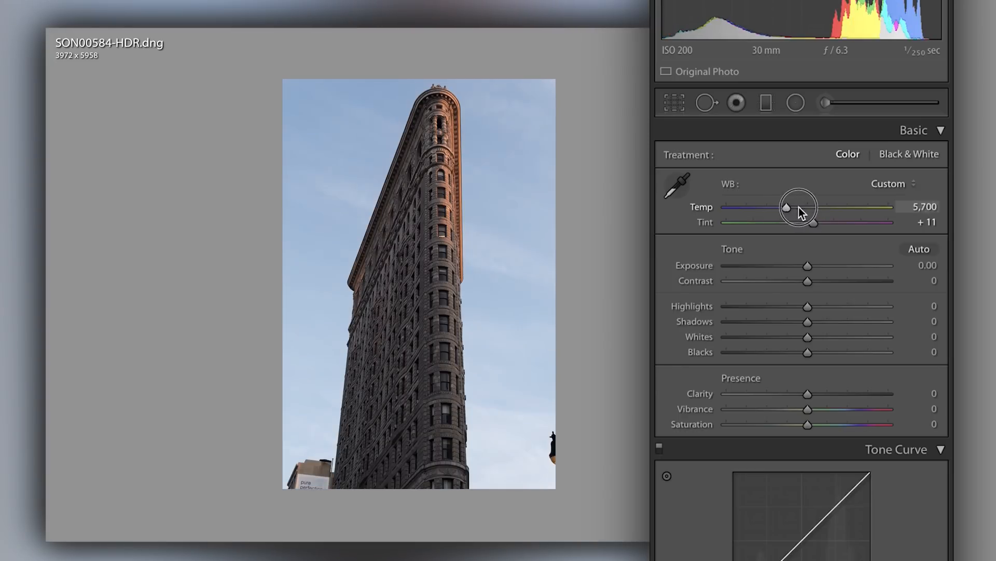
left_click_drag(787, 207, 813, 207)
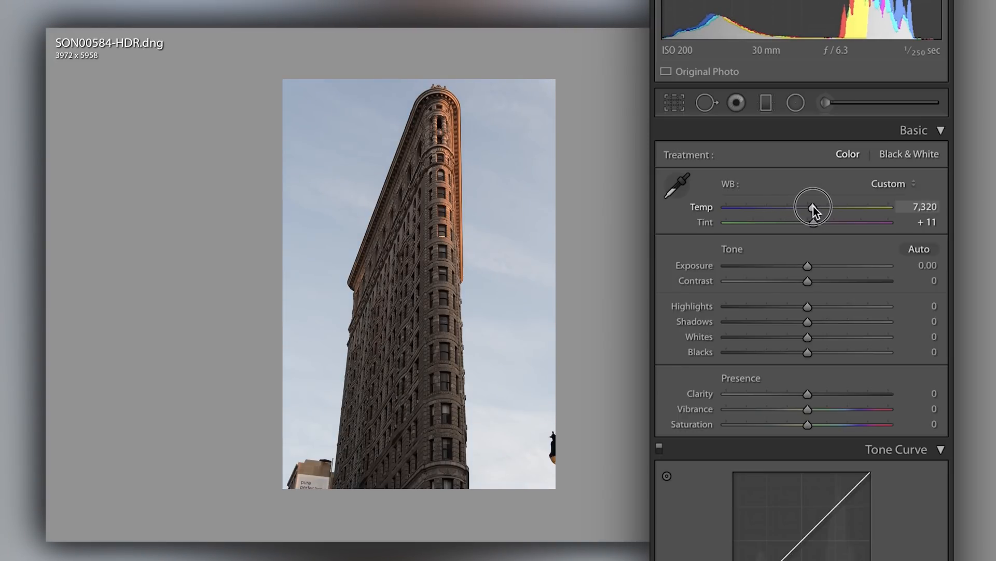
left_click_drag(812, 206, 816, 207)
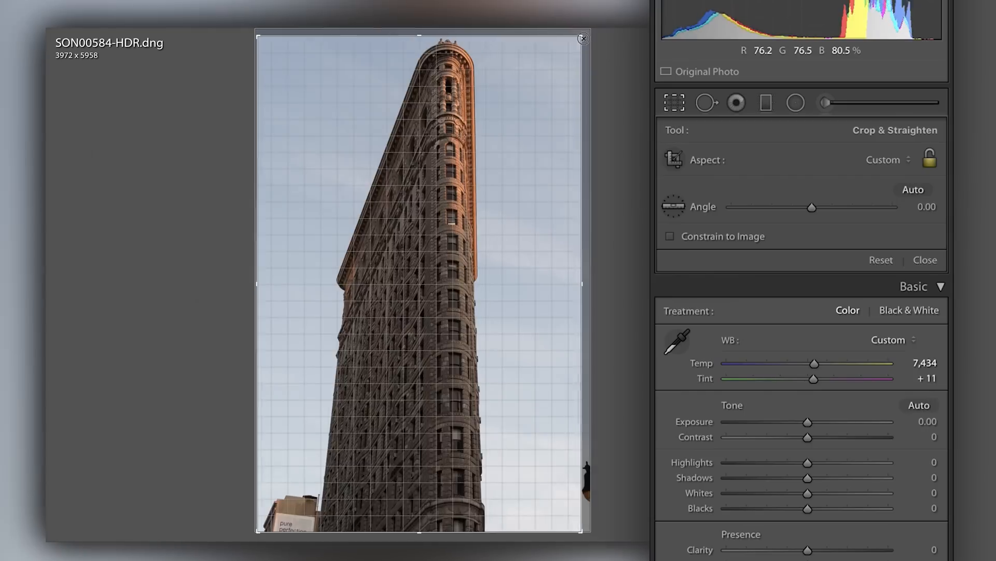
- Set the crop aspect ratio to the 4 x 5 / 8 x 10 preset
left_click(929, 159)
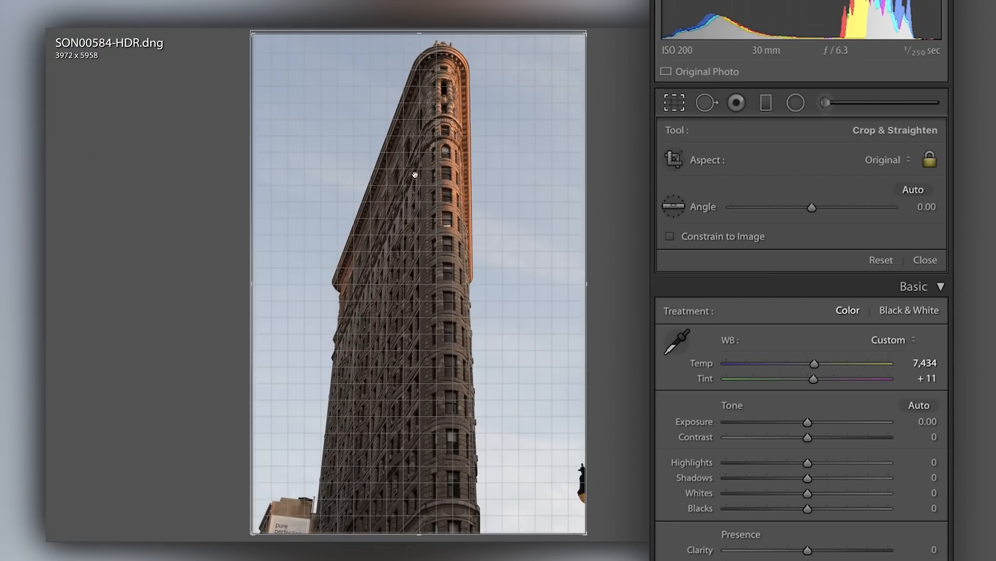
left_click(883, 160)
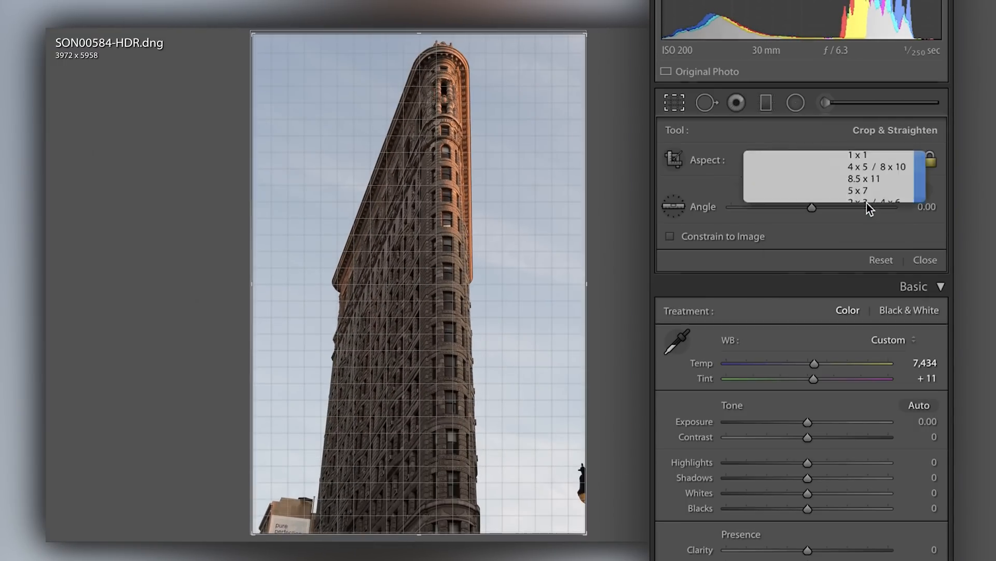
left_click(873, 166)
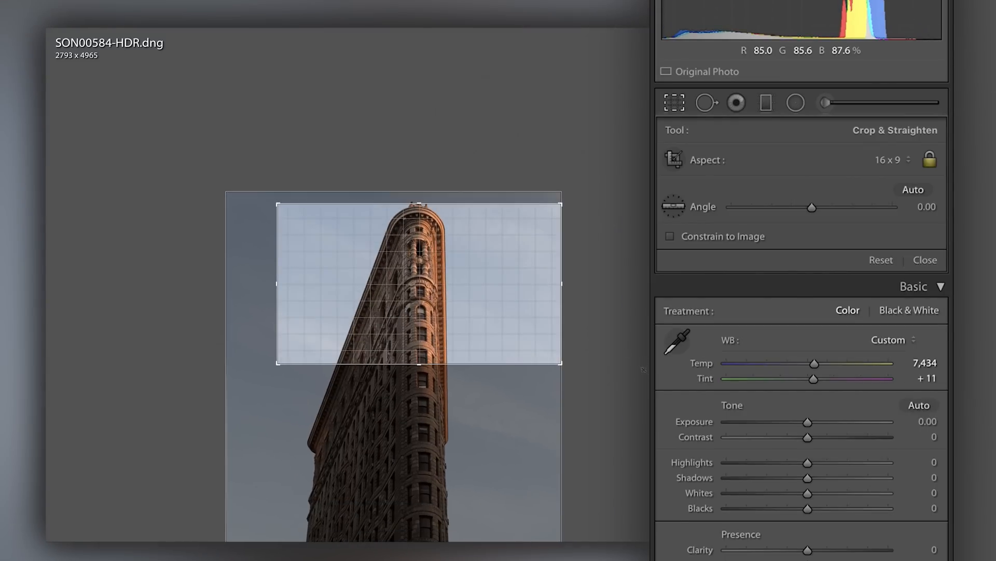
left_click(898, 159)
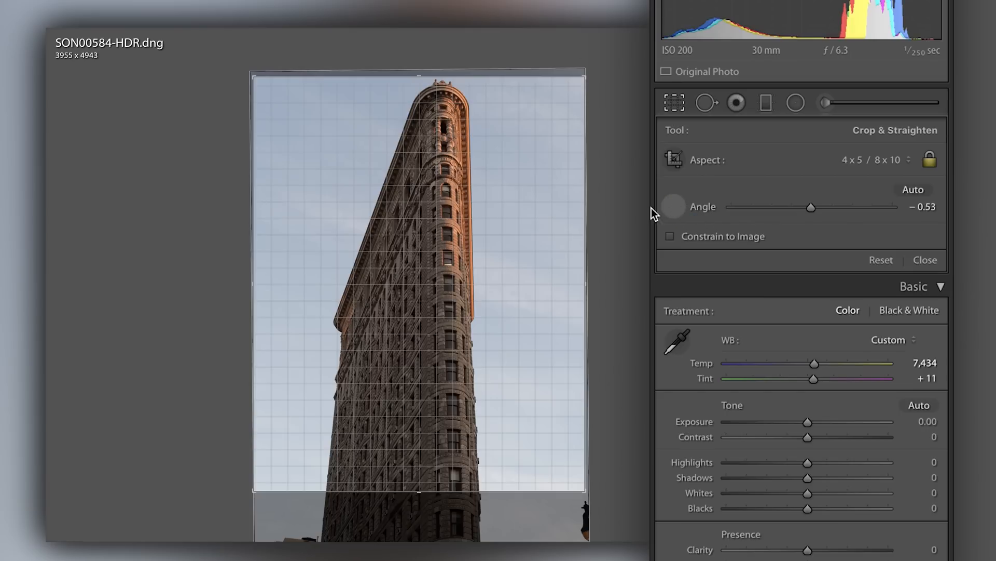
- Straighten along the building's vertical edge to a 1.15° angle and apply the crop
left_click_drag(442, 105, 450, 502)
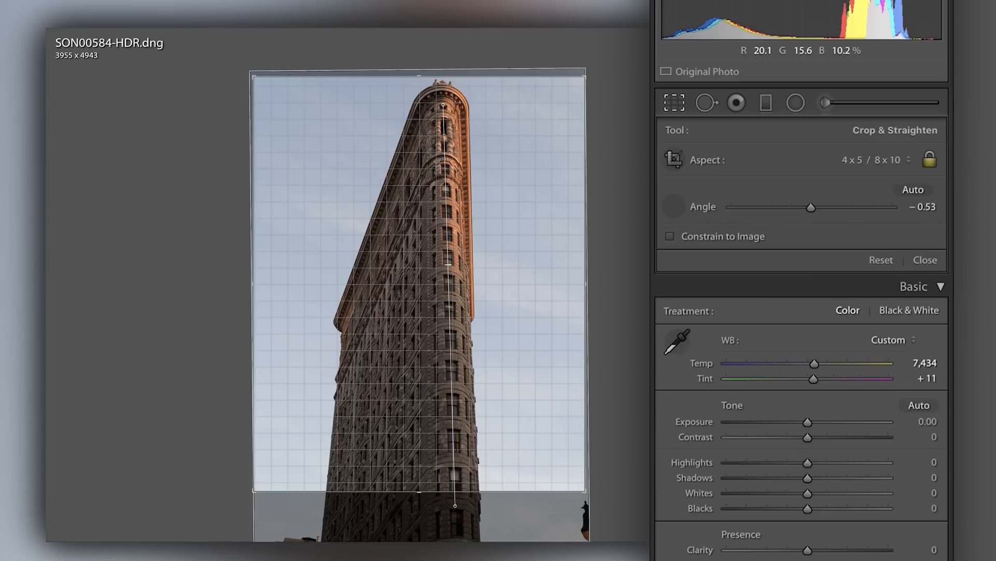
left_click_drag(811, 207, 826, 207)
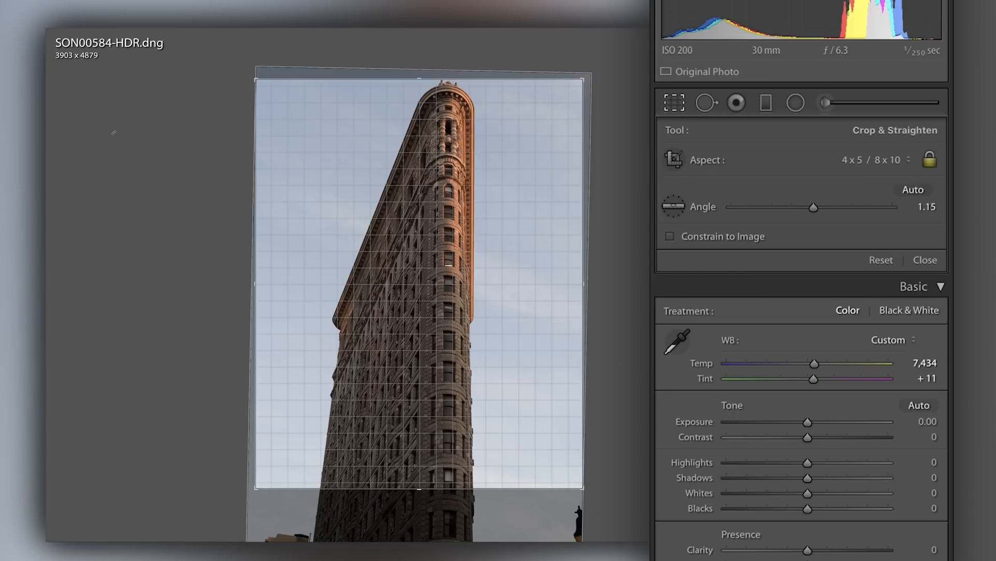
left_click(925, 259)
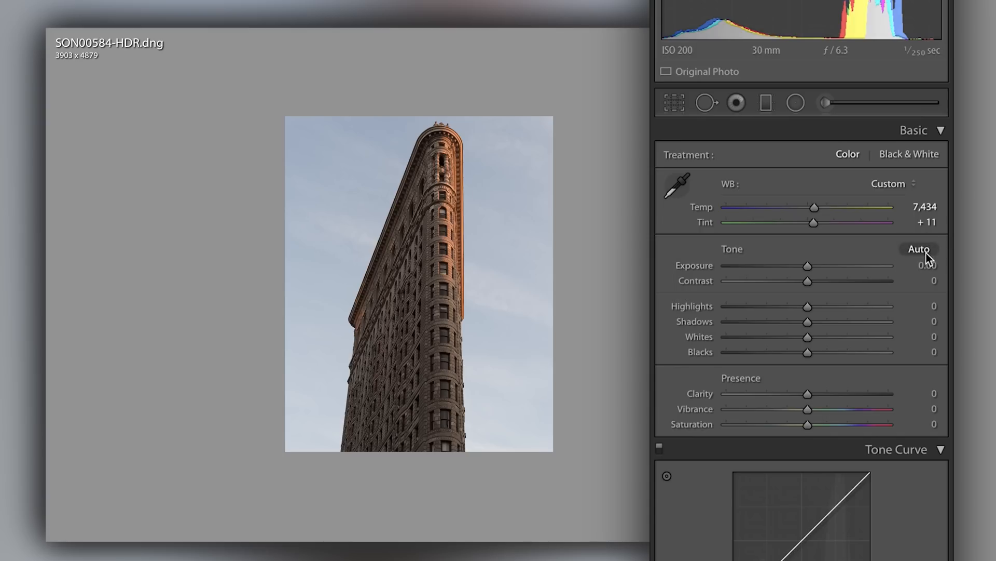
- Try Auto tone, then clear it and set exposure to +0.78
left_click(920, 249)
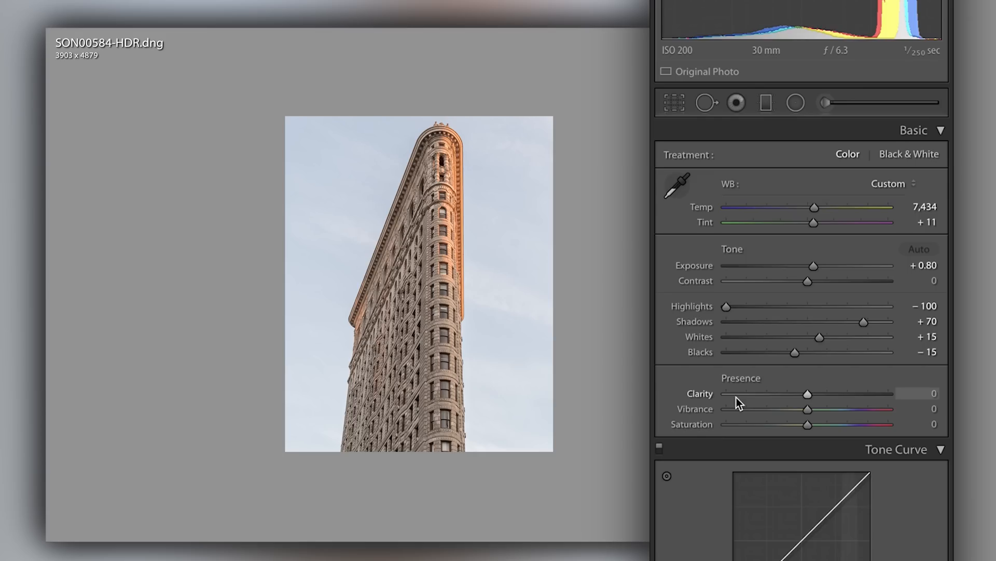
left_click(919, 249)
type(".78")
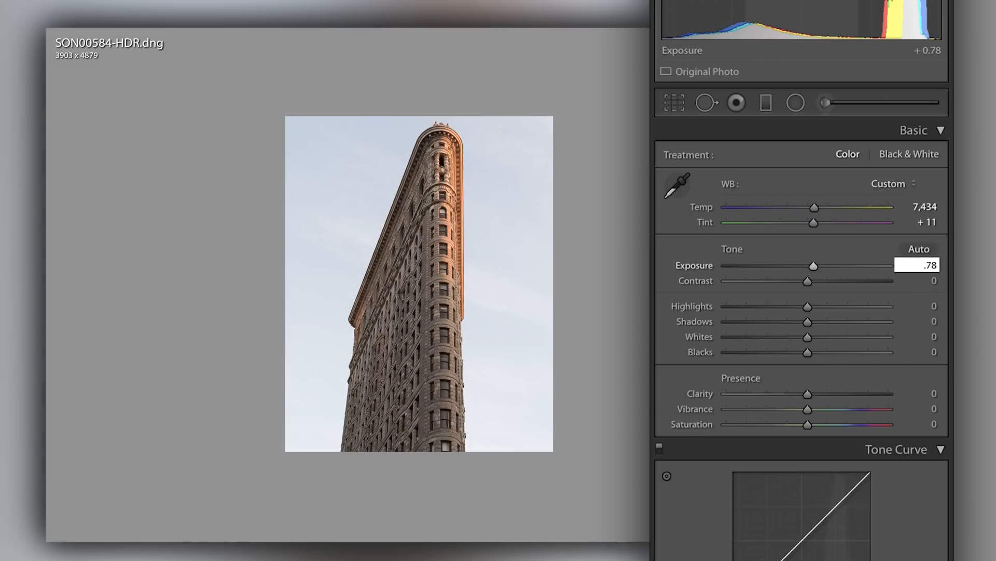
- Lower Highlights to about -63 to recover the bright sky
left_click_drag(807, 280, 790, 281)
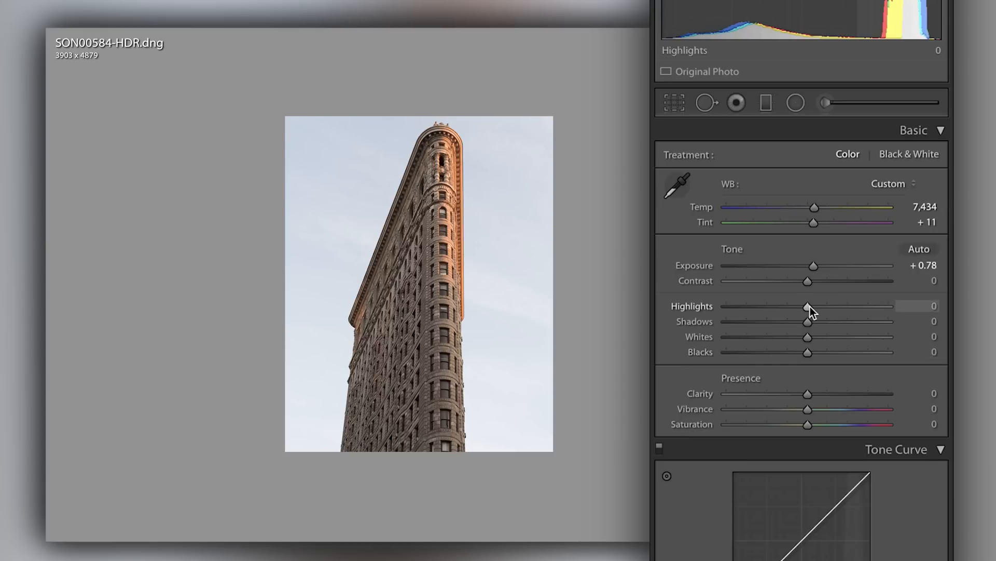
left_click_drag(807, 306, 756, 306)
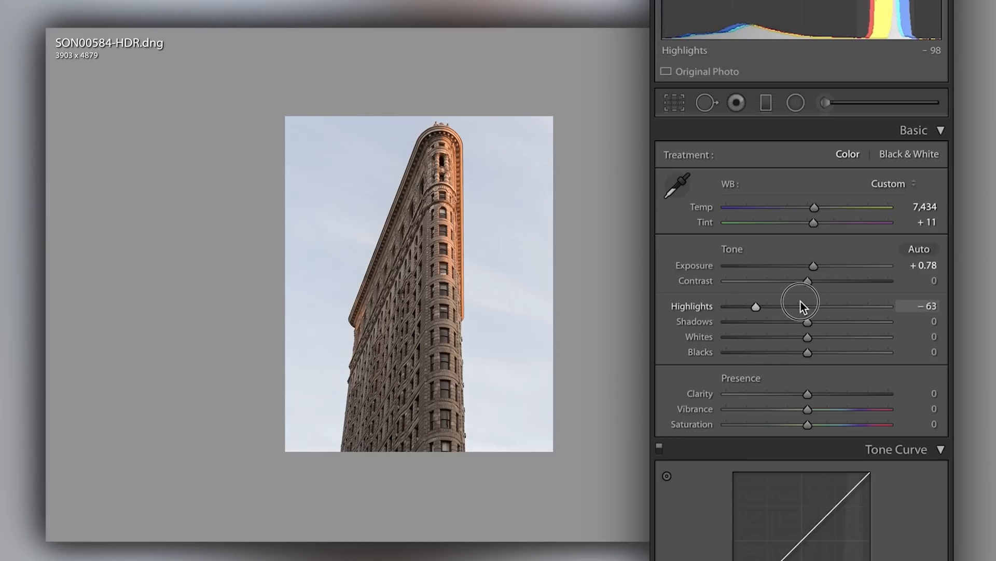